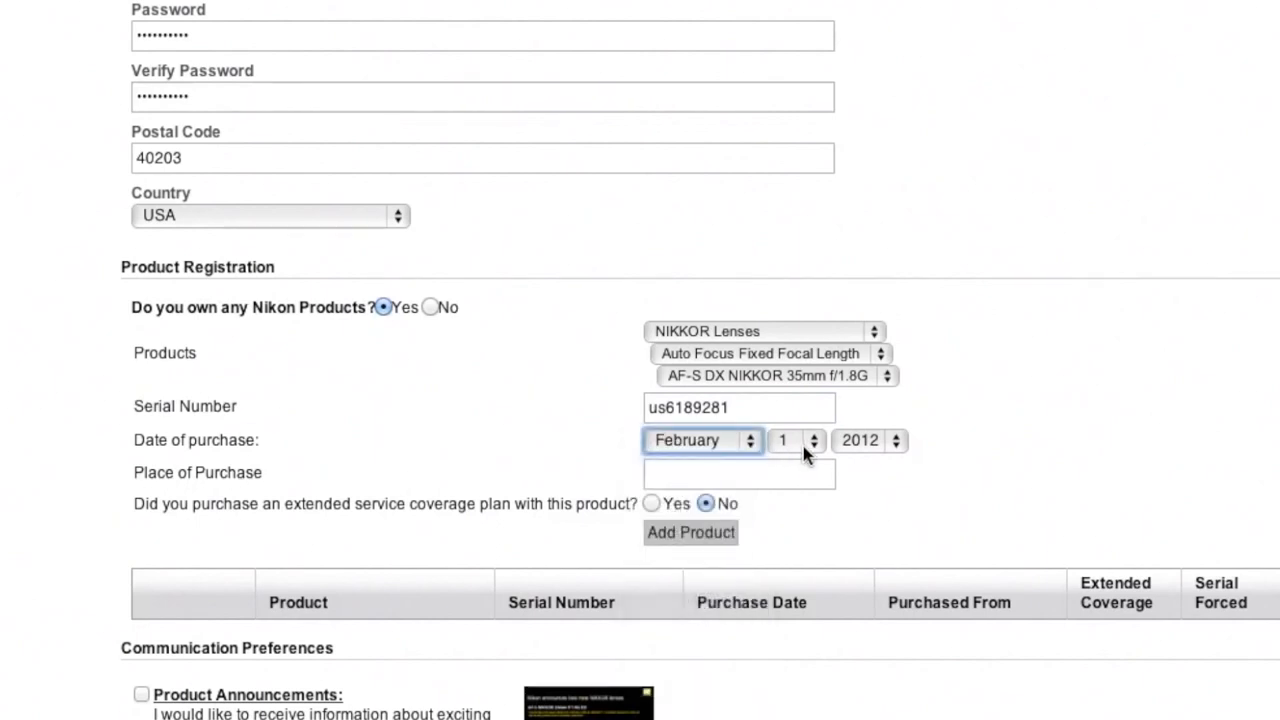
Add the lens with purchase day 27 and place of purchase 'Best Buy' to the registered products
click(795, 441)
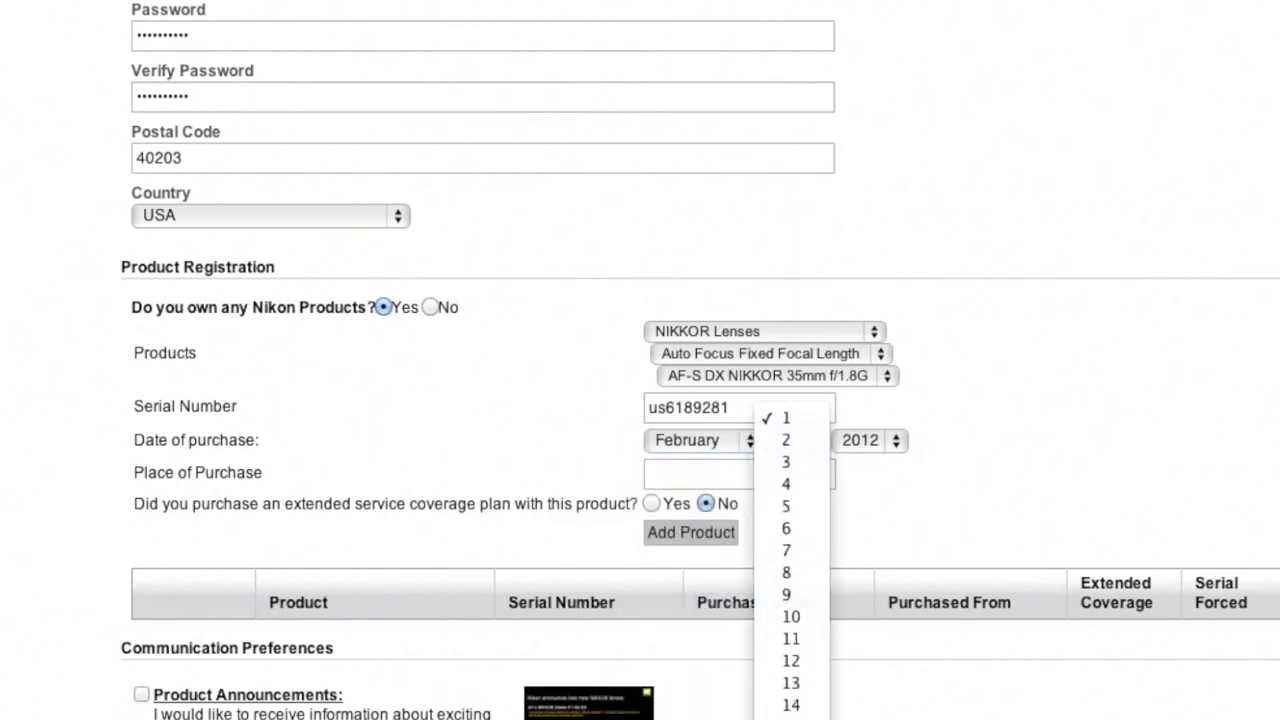
click(791, 455)
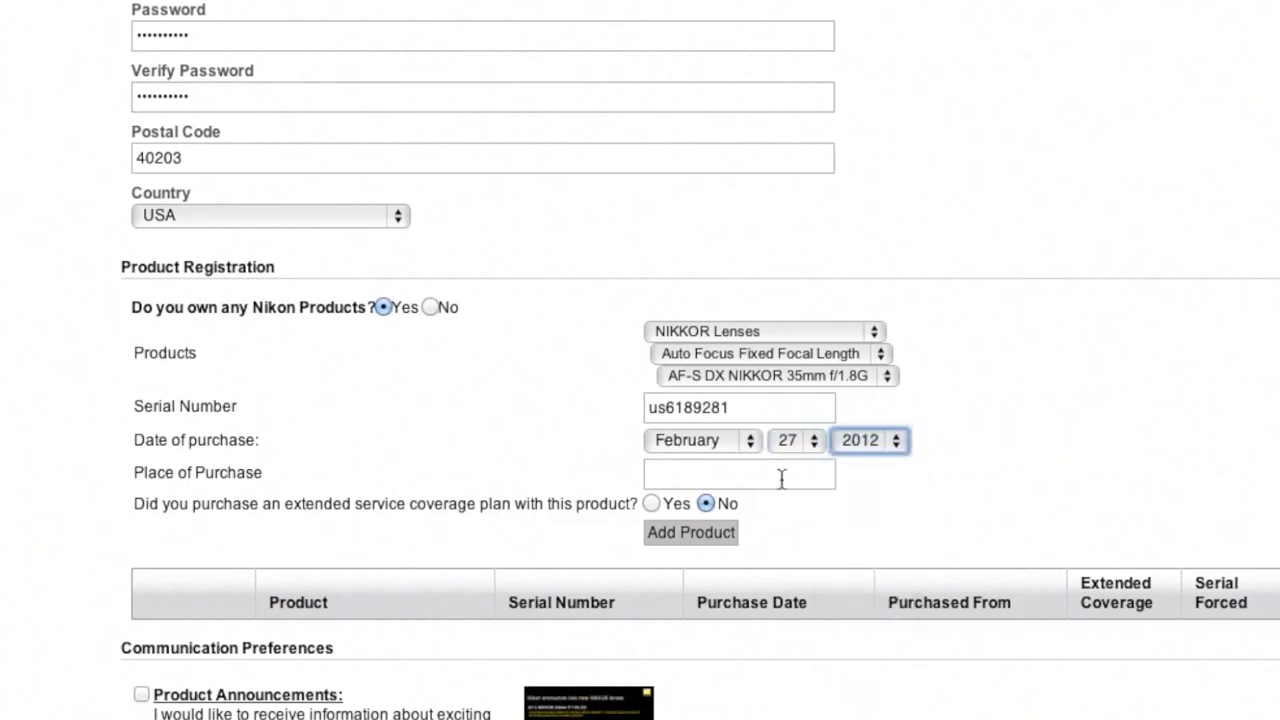
click(739, 474)
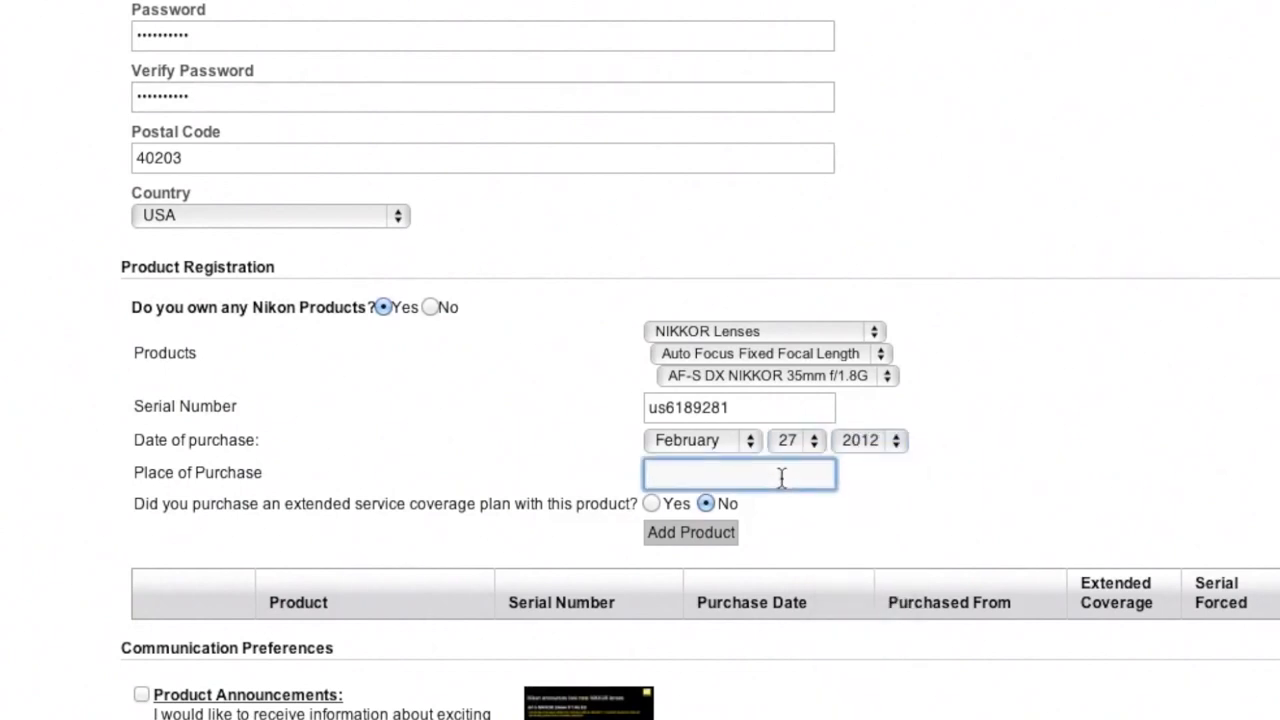
text(Best)
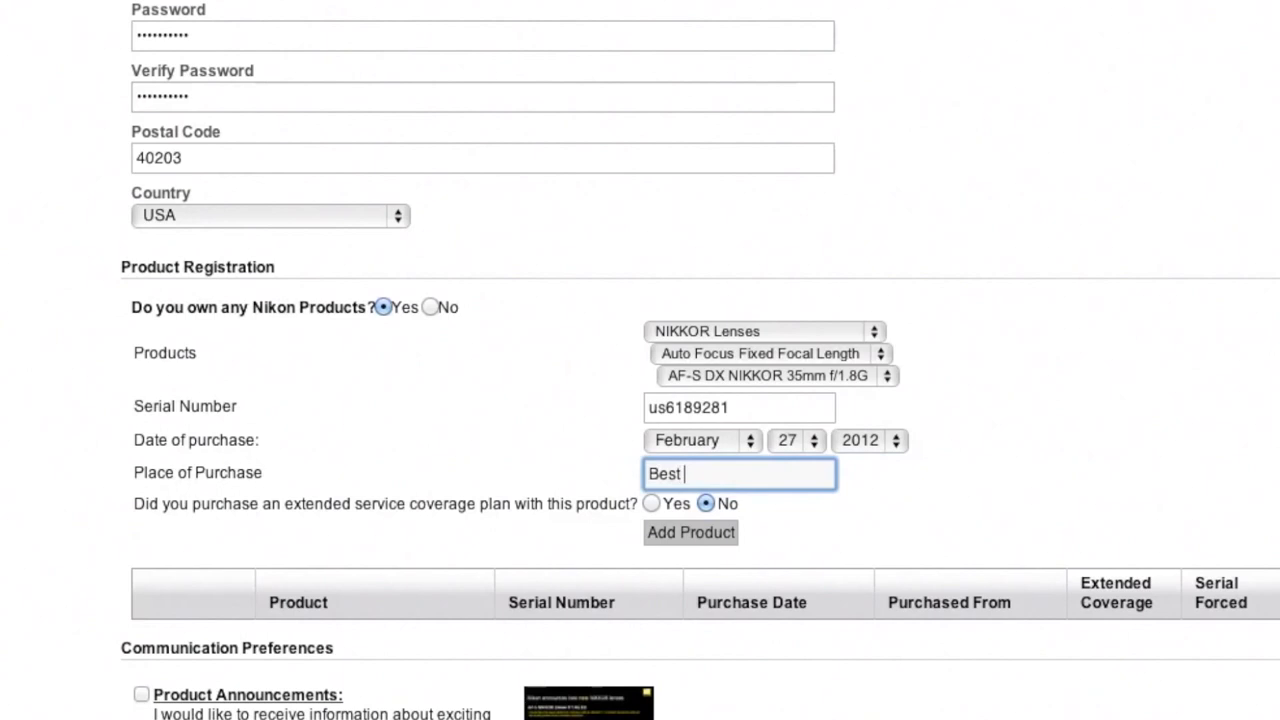
text(Buy)
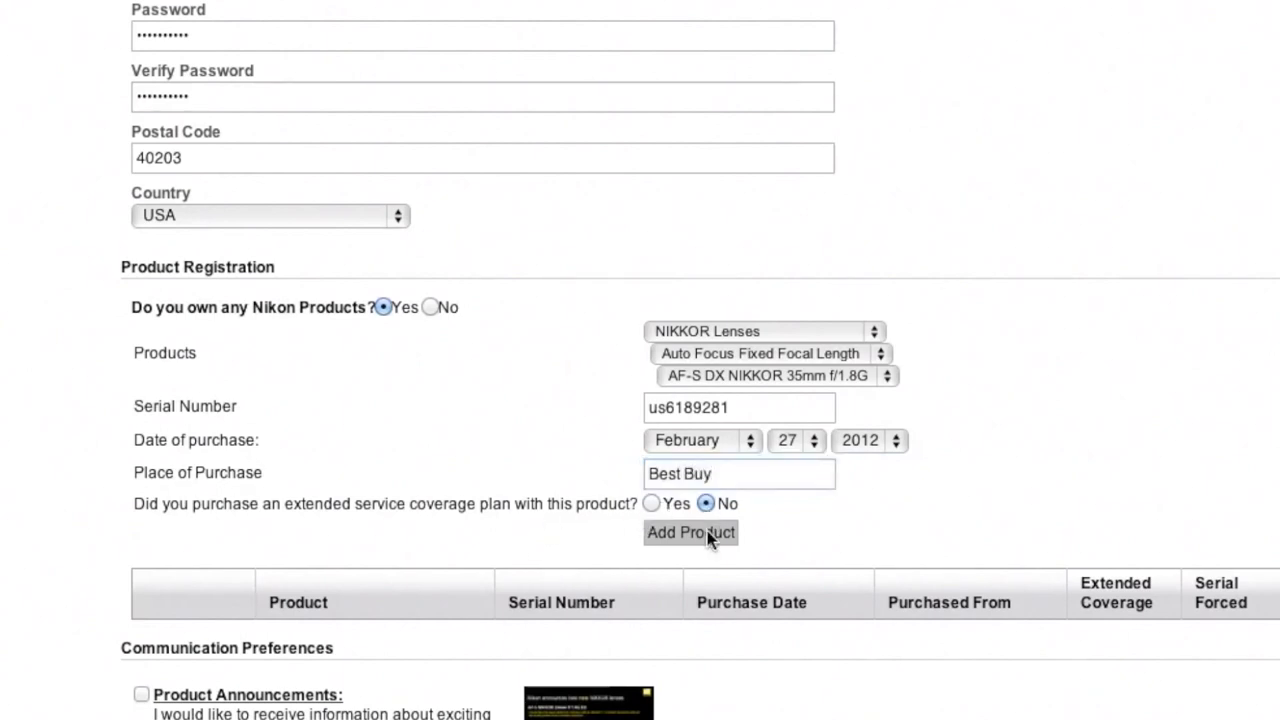
click(691, 533)
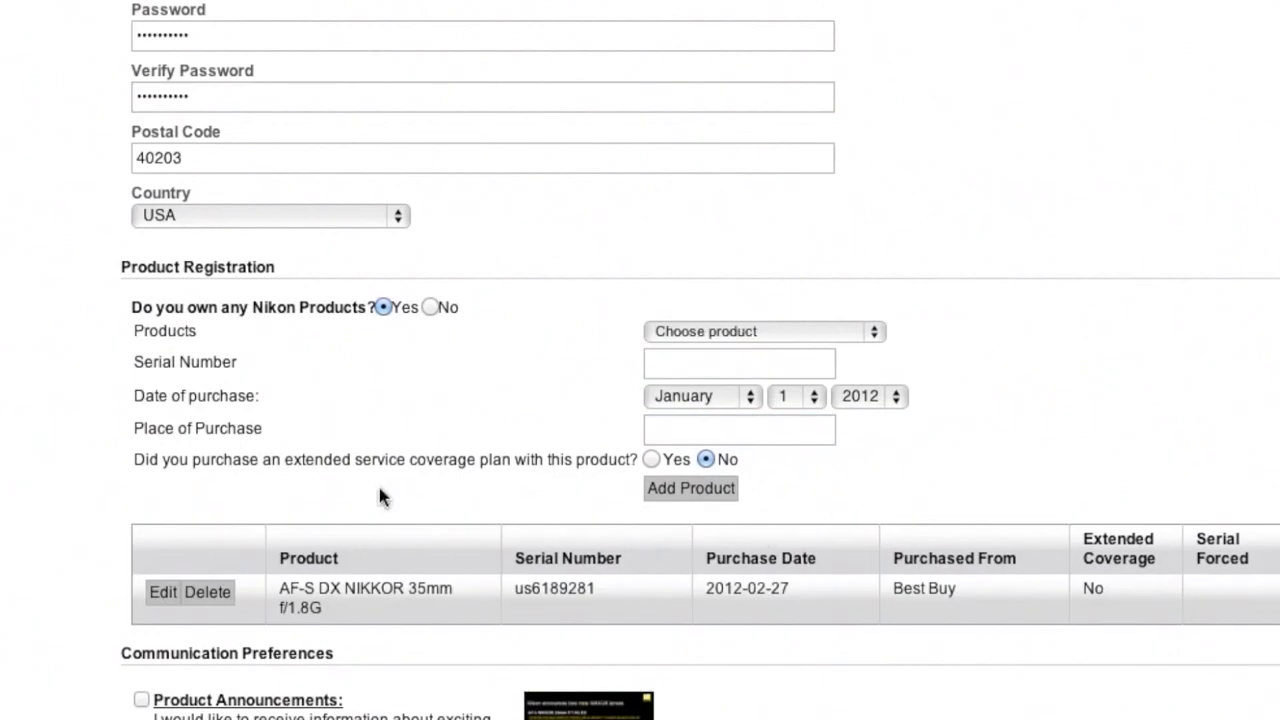
Scroll through the email preferences to the Register a Product button
scroll(down, 3)
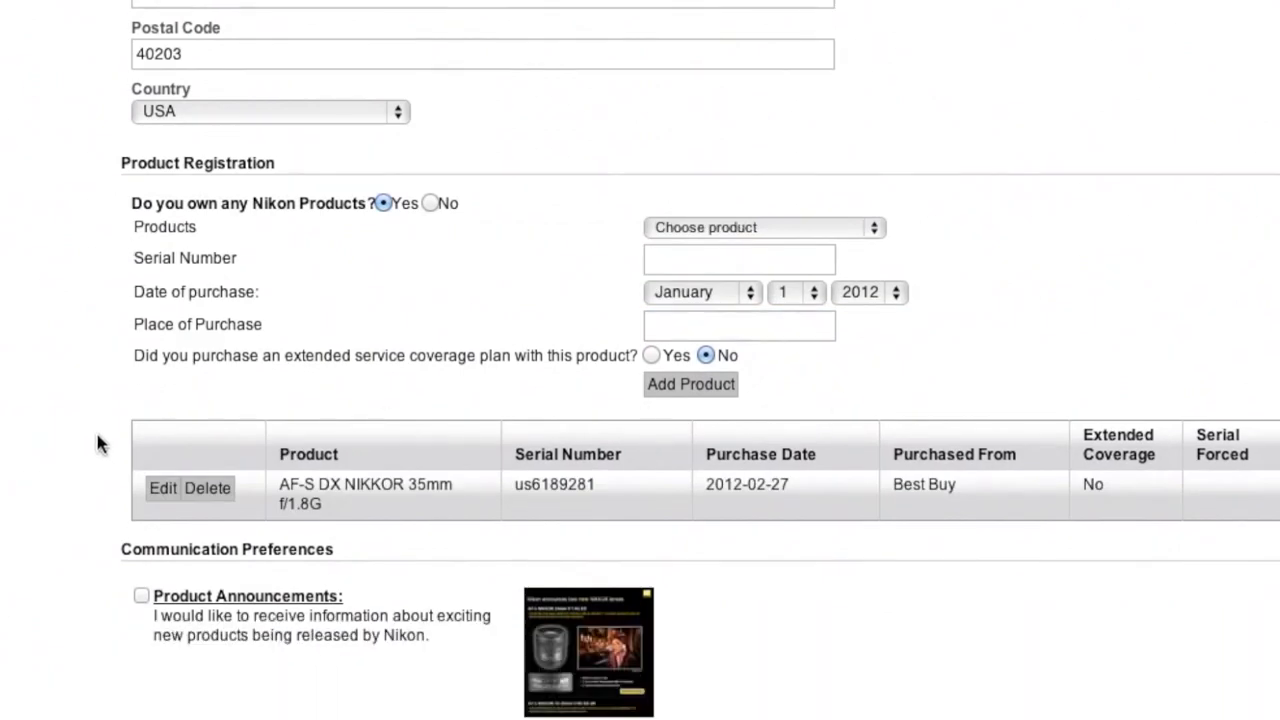
mouse_move(126, 307)
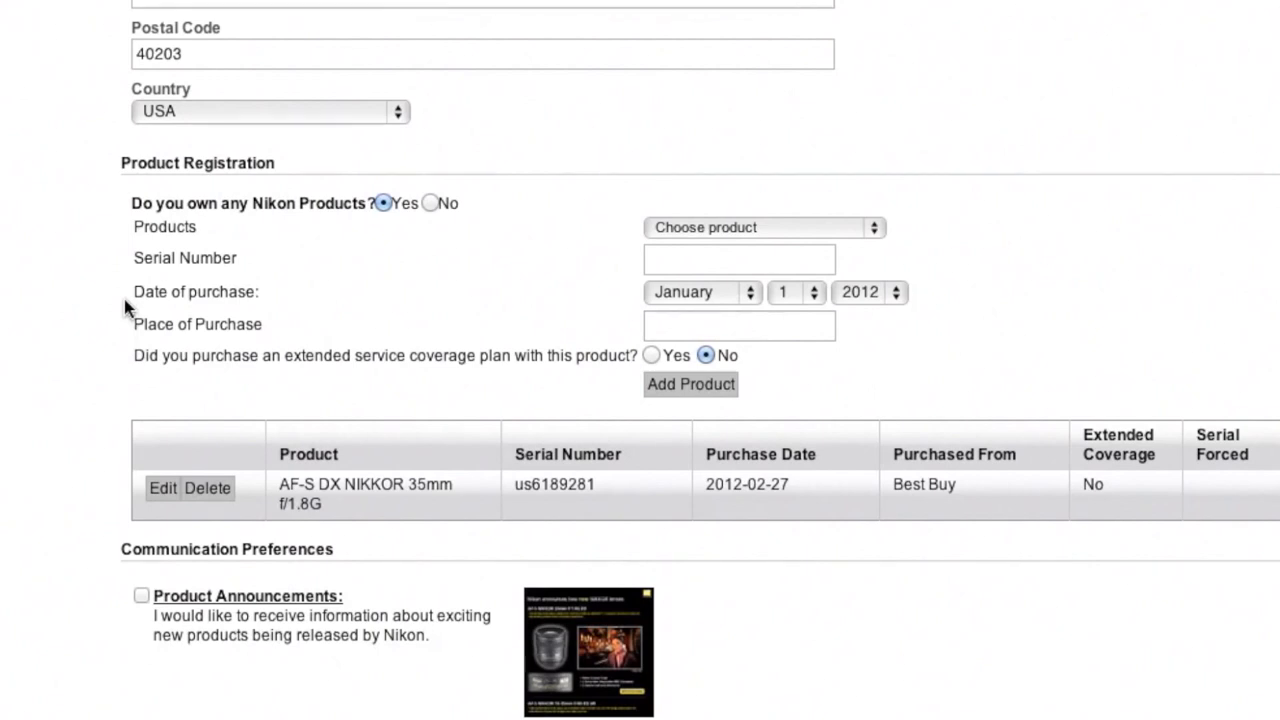
scroll(down, 3)
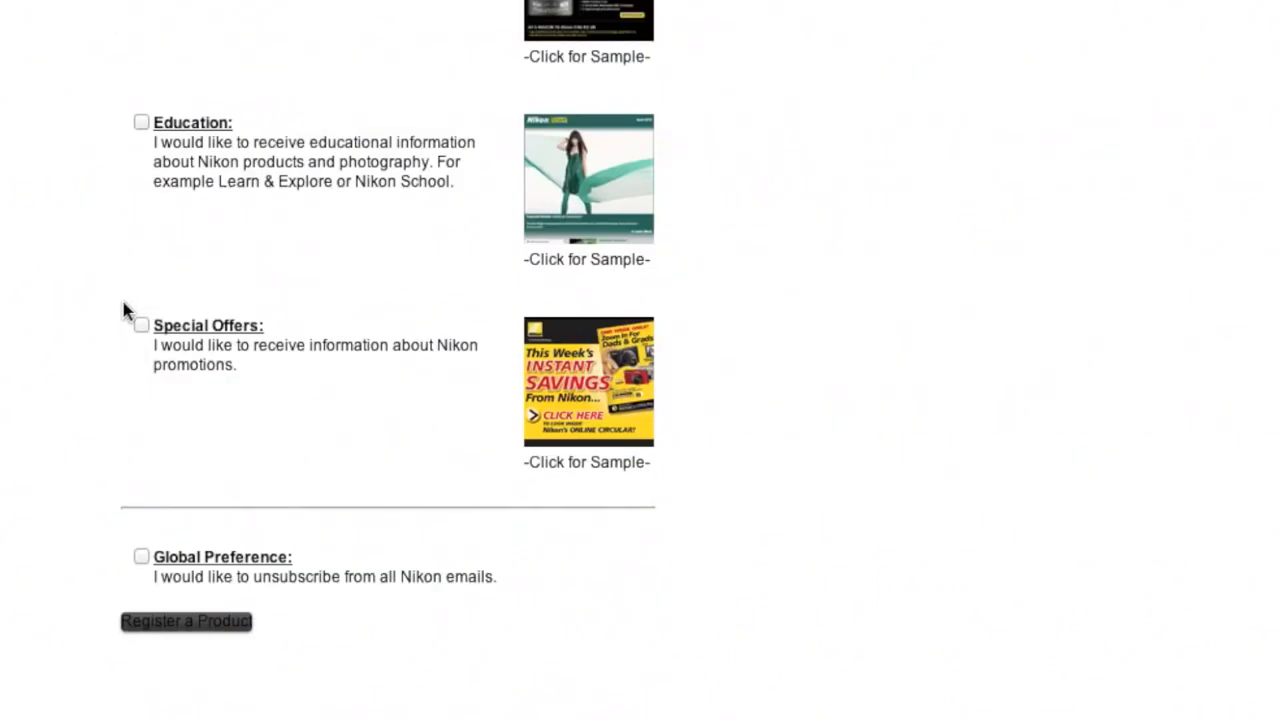
scroll(up, 3)
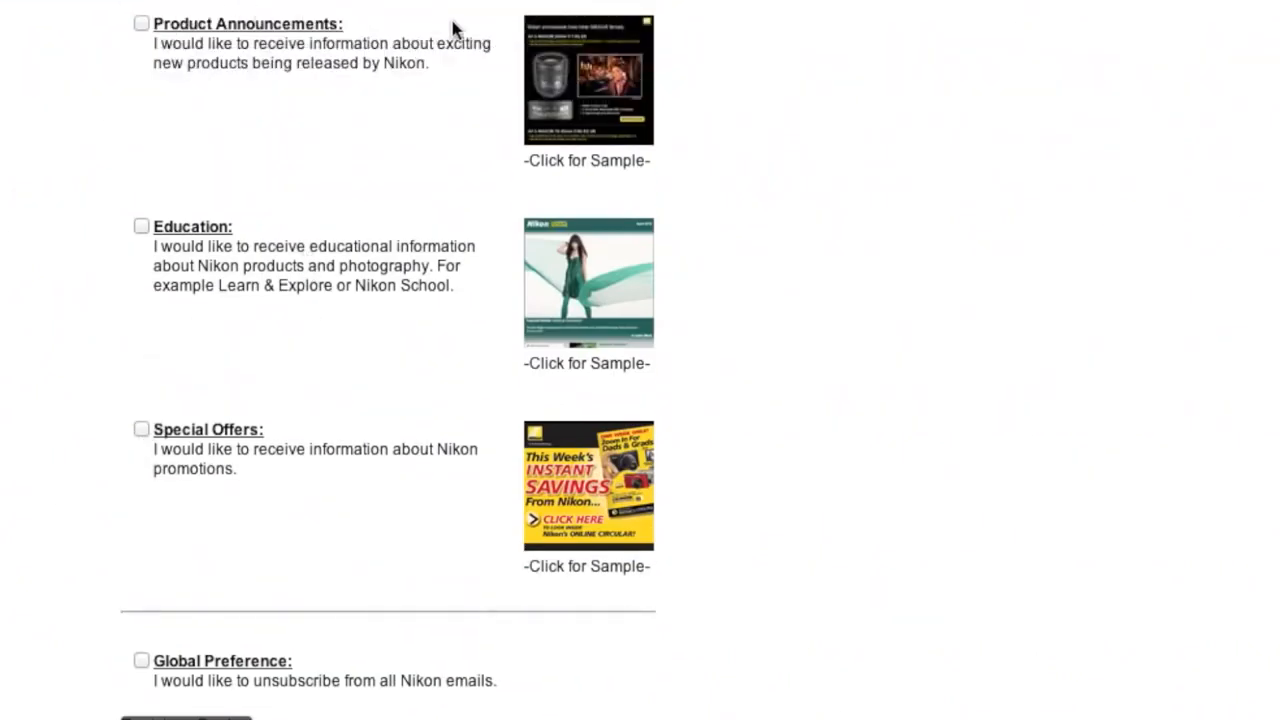
mouse_move(146, 20)
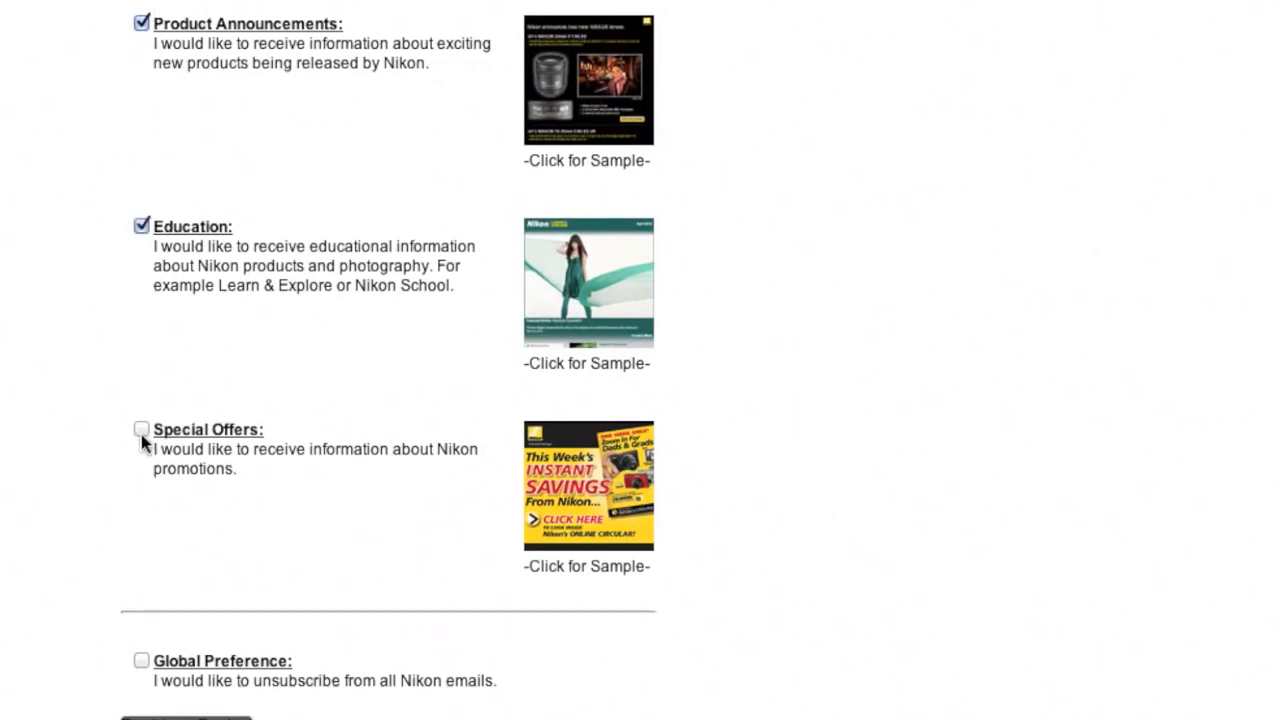
scroll(down, 3)
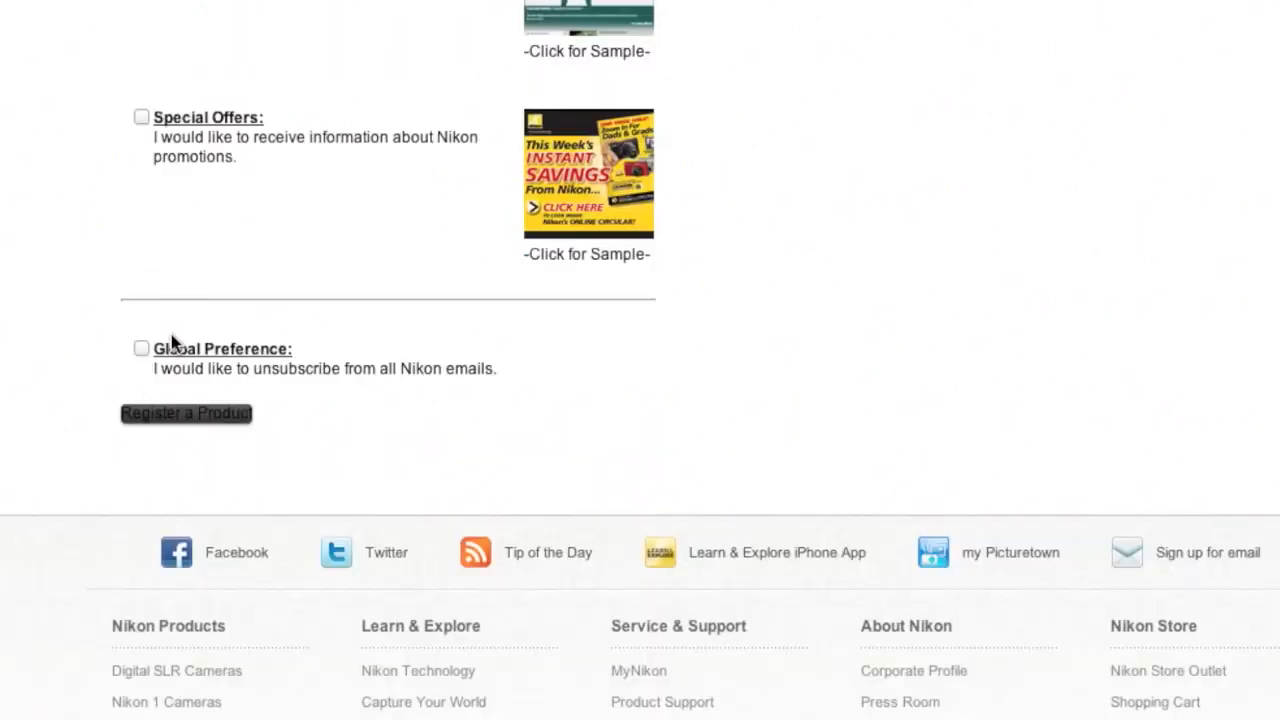
mouse_move(213, 420)
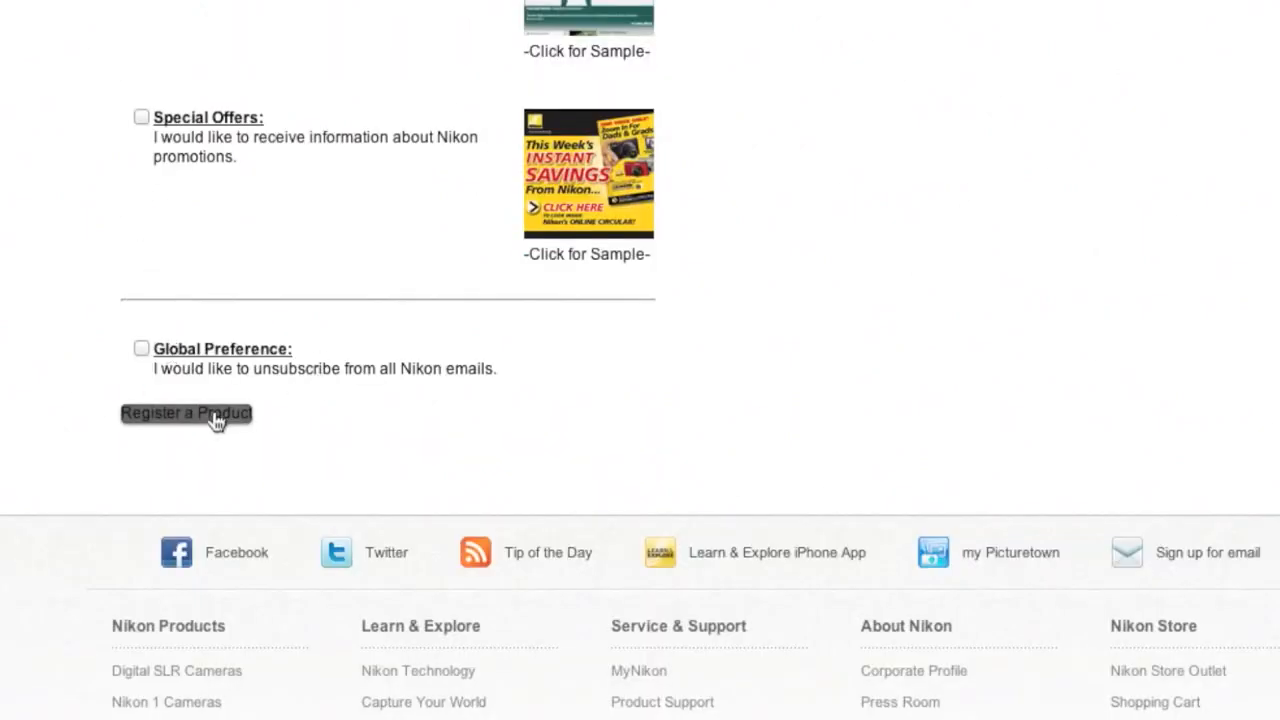
Submit the registration, review the 35mm f/1.8G lens in My Camera Bag, and sign out
click(186, 414)
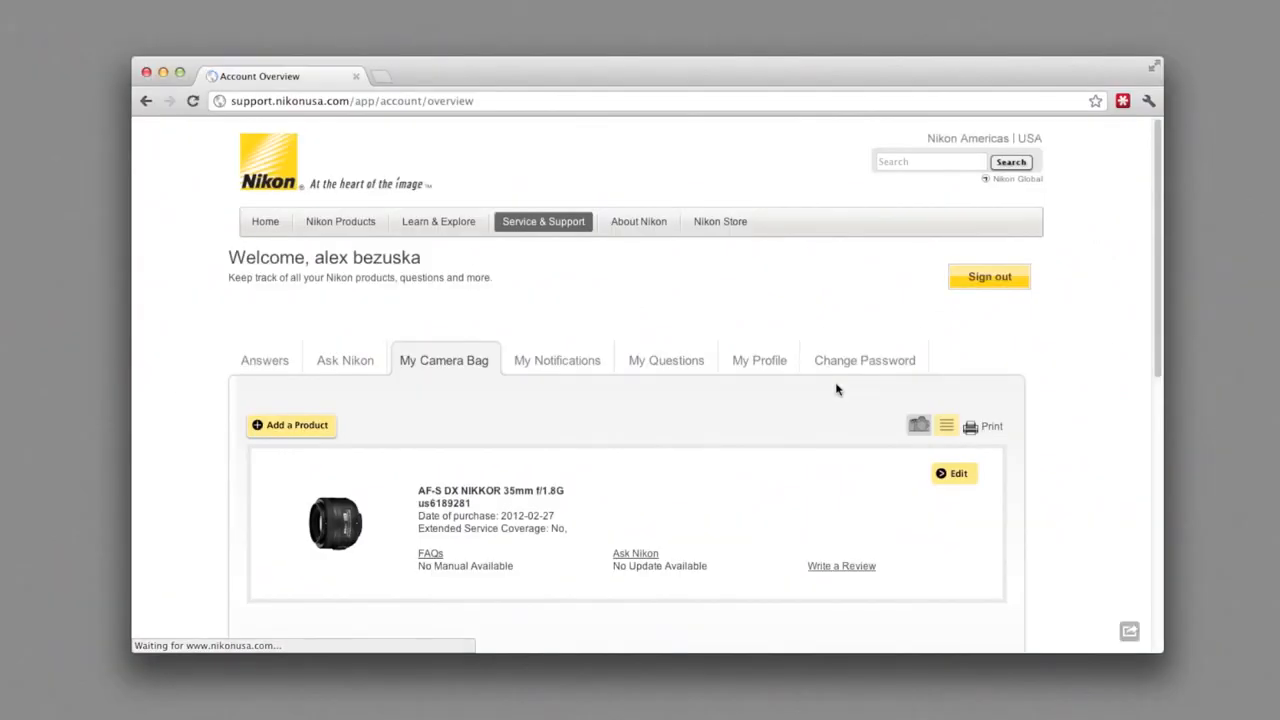
scroll(down, 3)
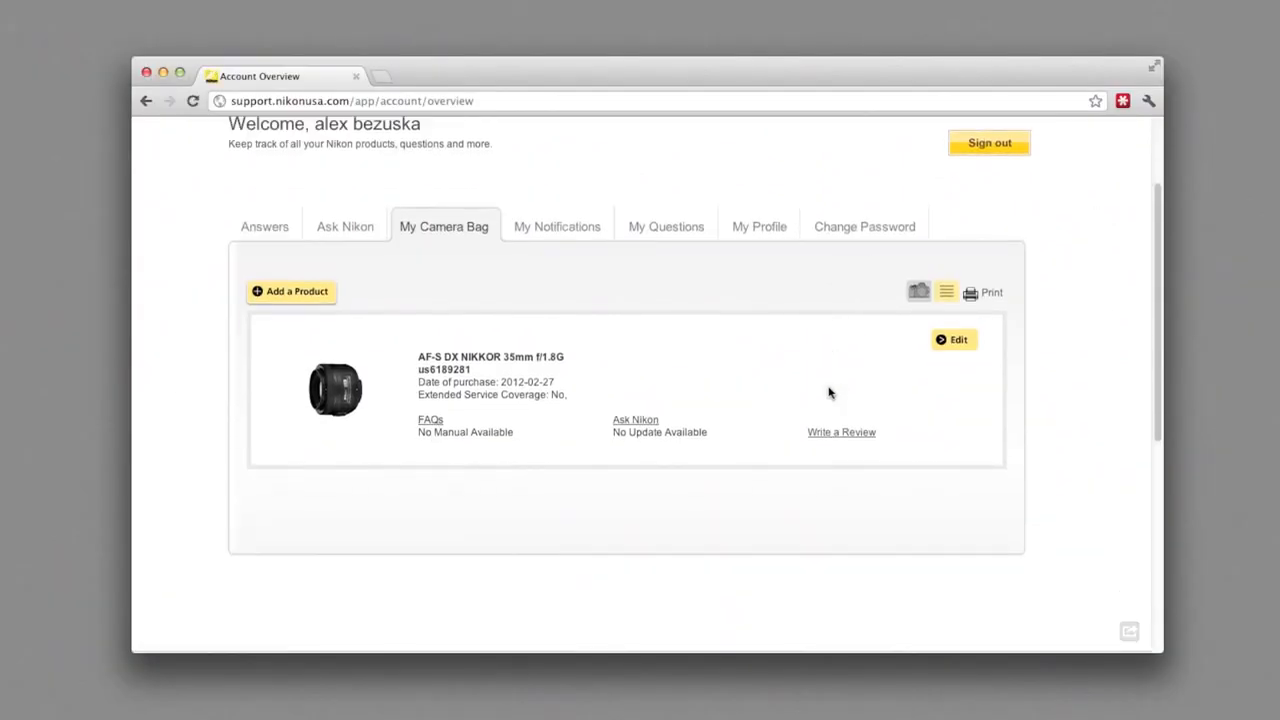
mouse_move(587, 391)
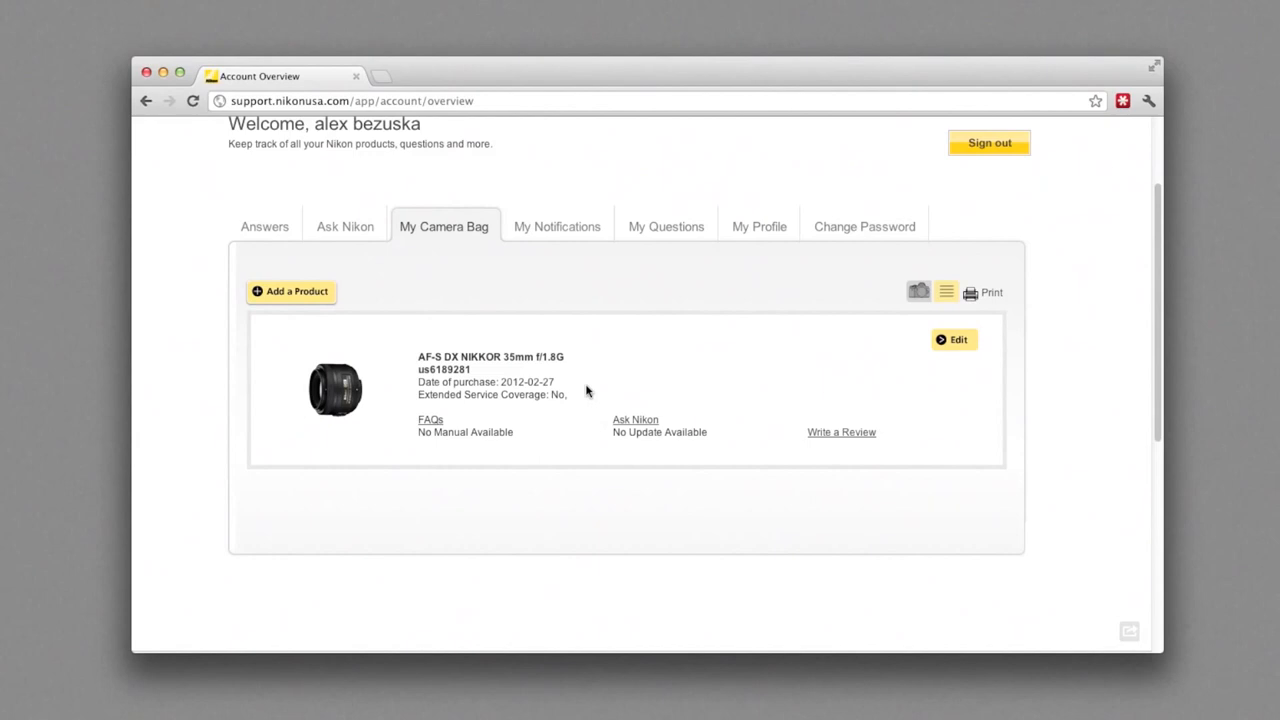
mouse_move(616, 391)
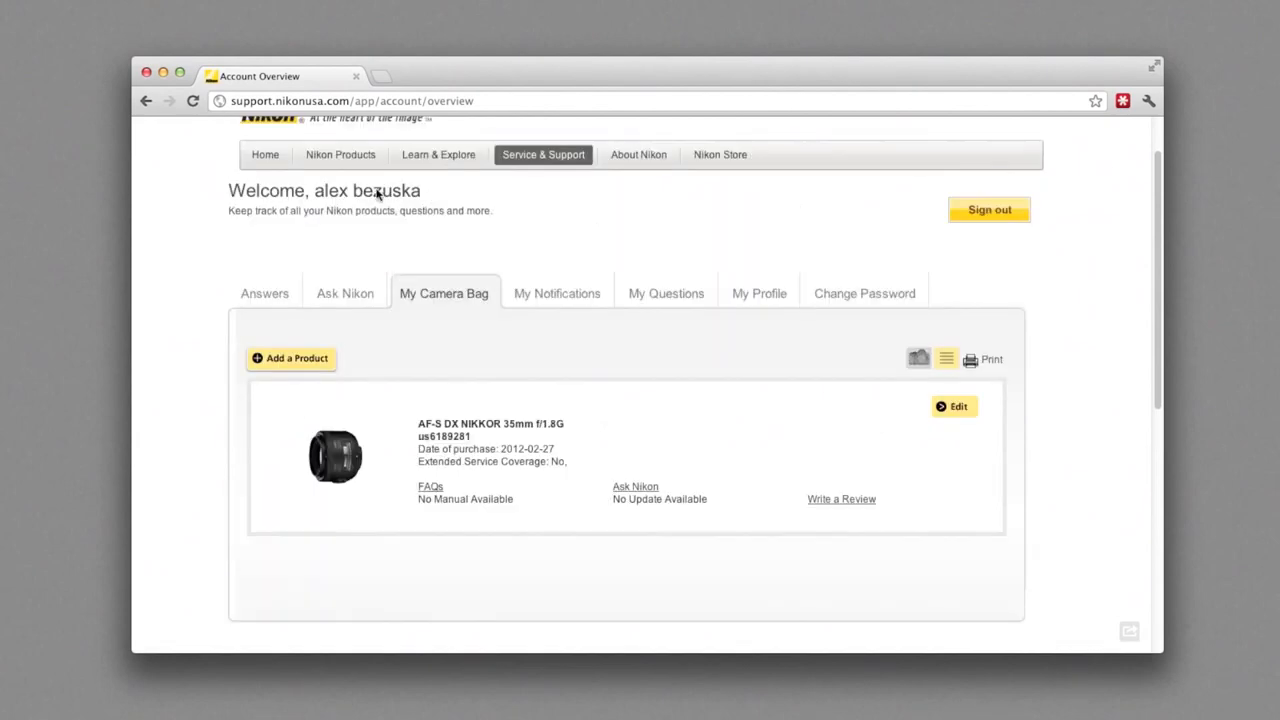
mouse_move(460, 364)
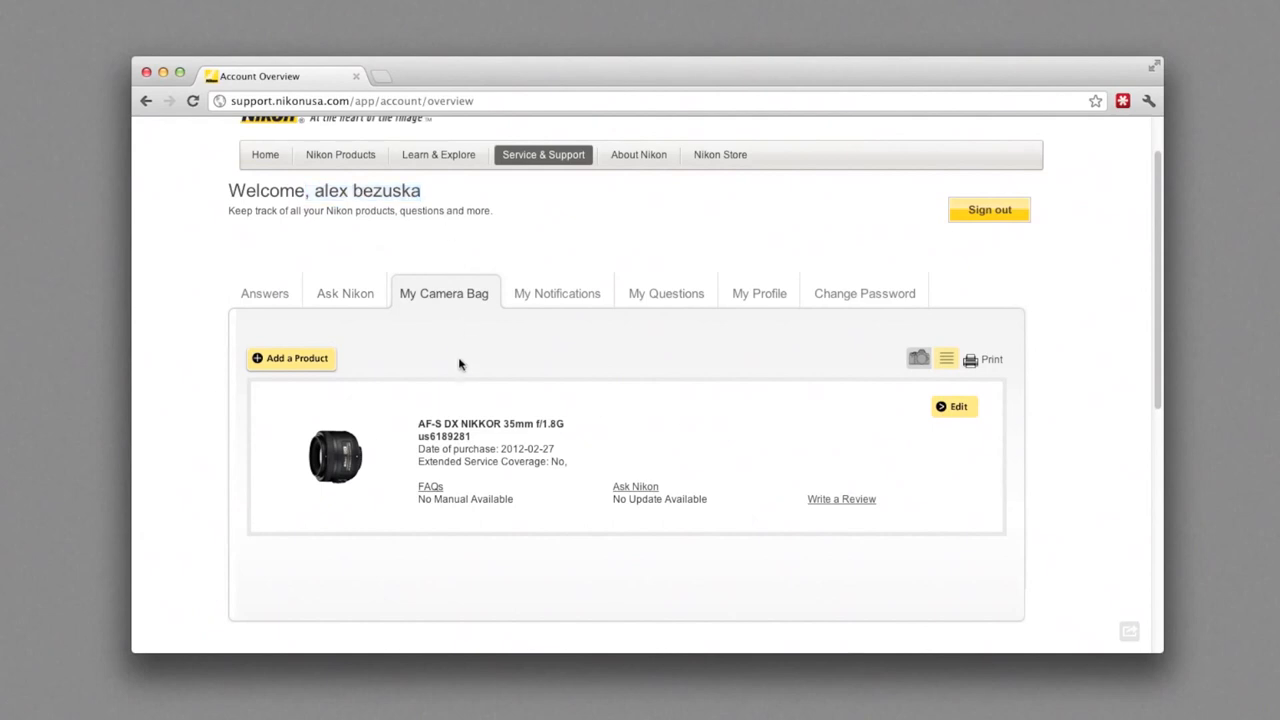
click(988, 210)
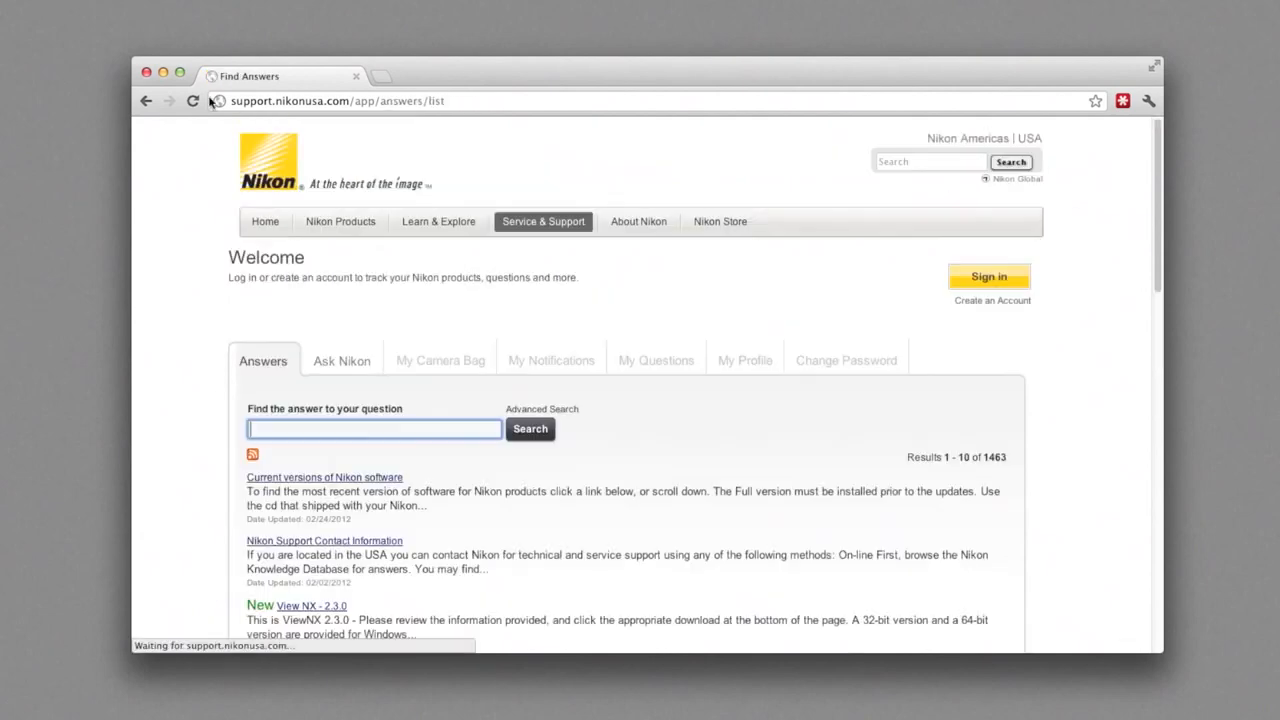